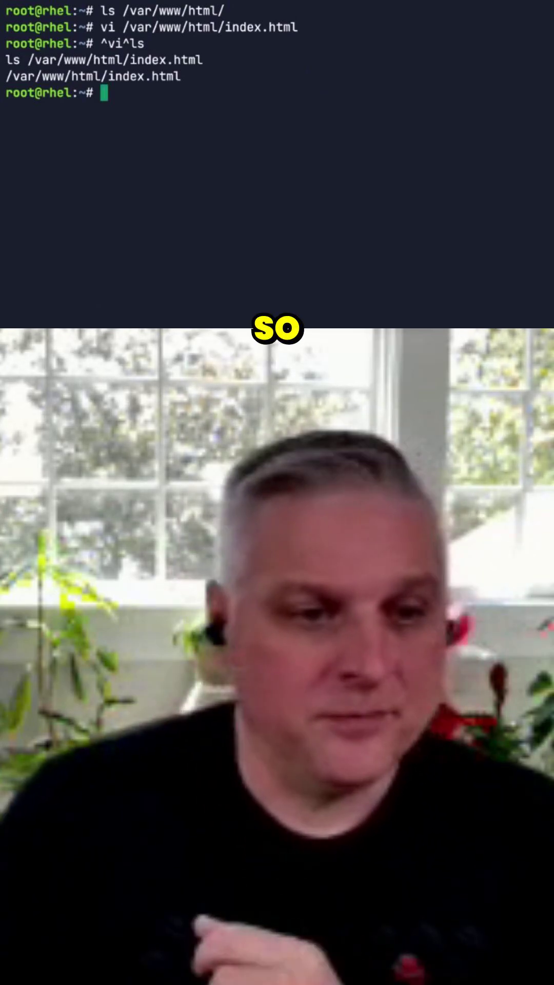
# Recall 'ls /var/www/html/index.html' at the prompt for editing.
pyautogui.write('ls /var/www/html/index.html')
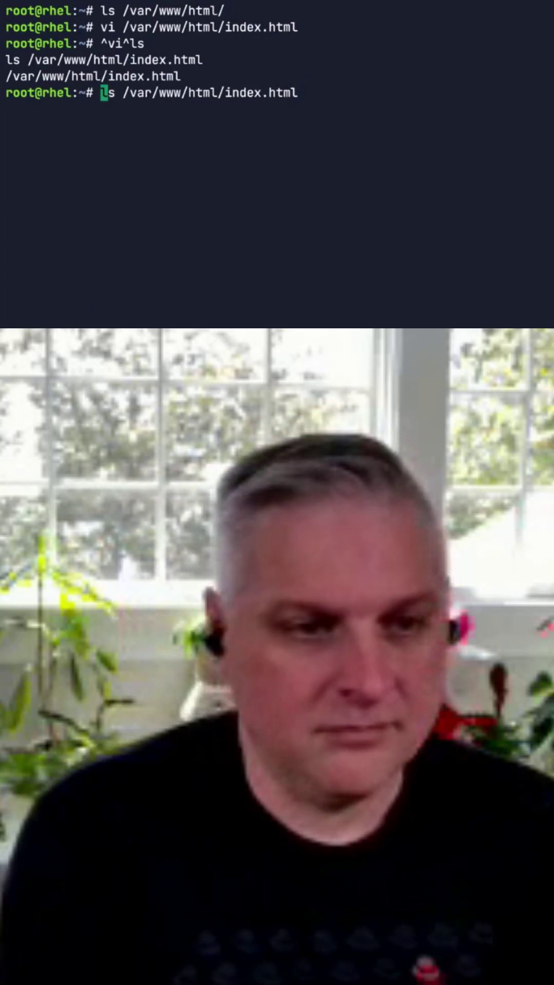
# Edit the recalled command to 'ls -l /var/www/html/index.html' and run it.
pyautogui.press('Right')
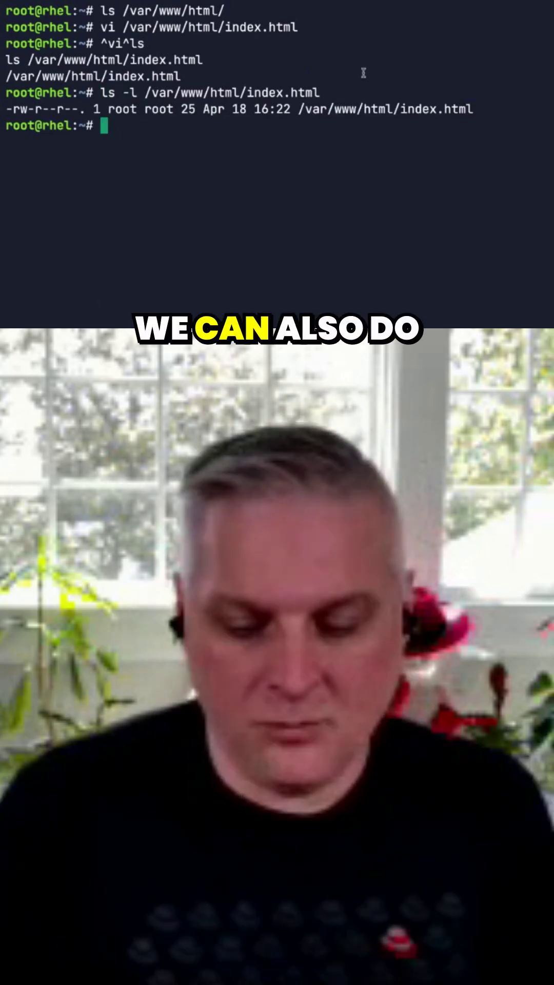
pyautogui.write('ls -l /var/www/html/index.html')
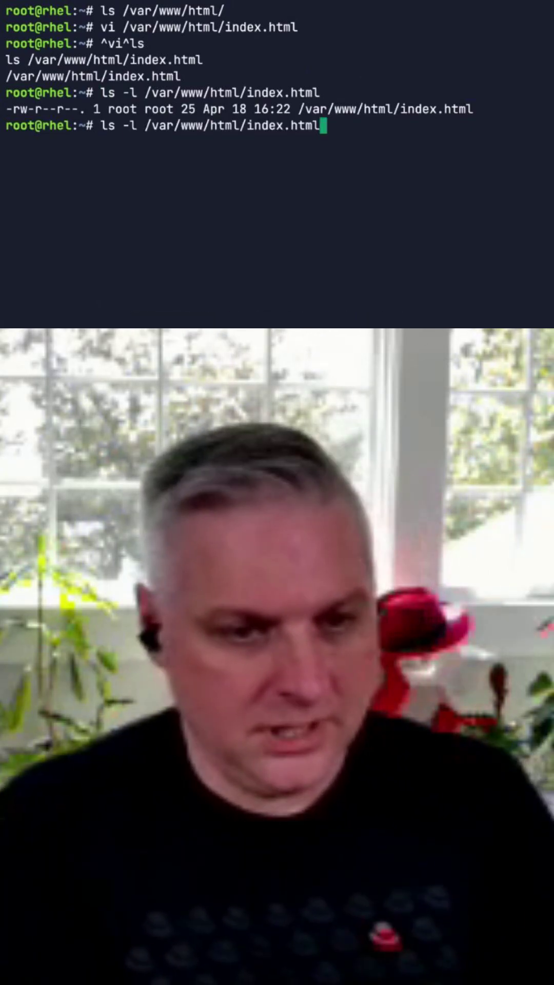